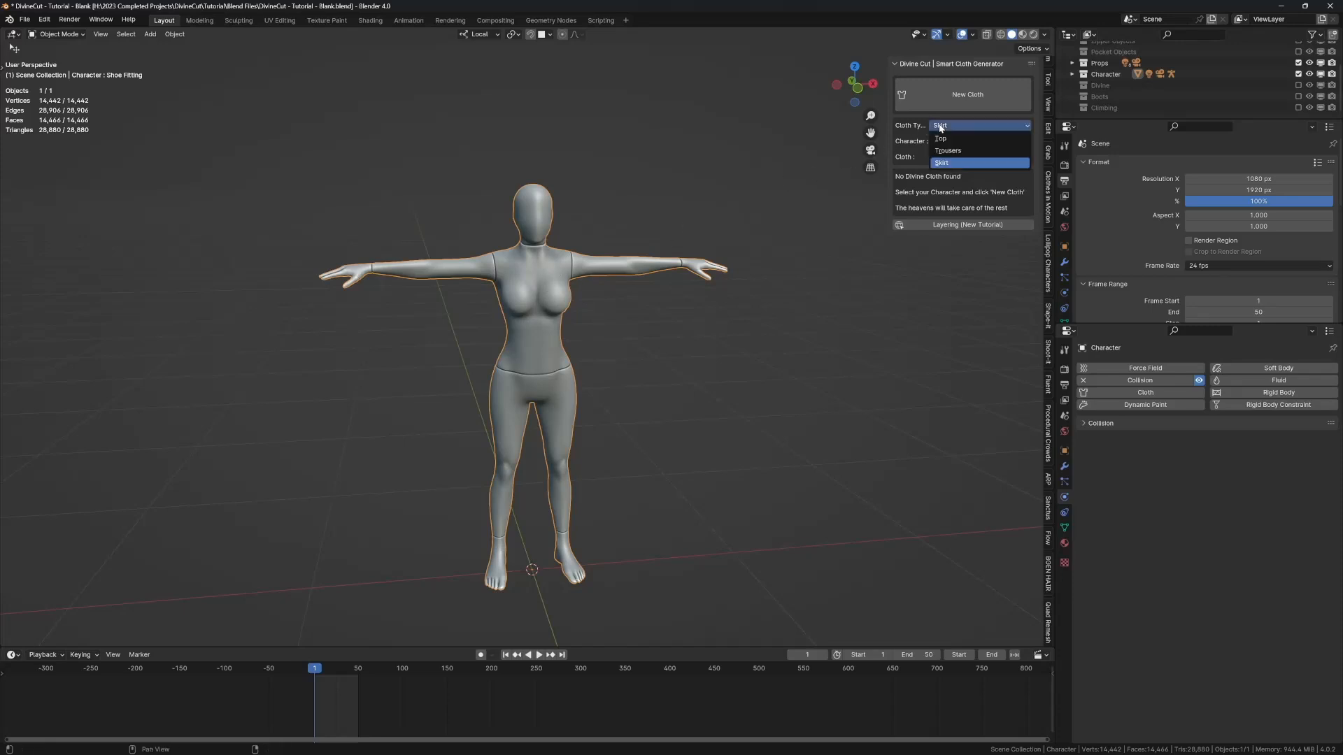
Choose Skirt as the Divine Cut cloth type to generate for the character.
{"action": "left_click", "coordinate": [941, 162]}
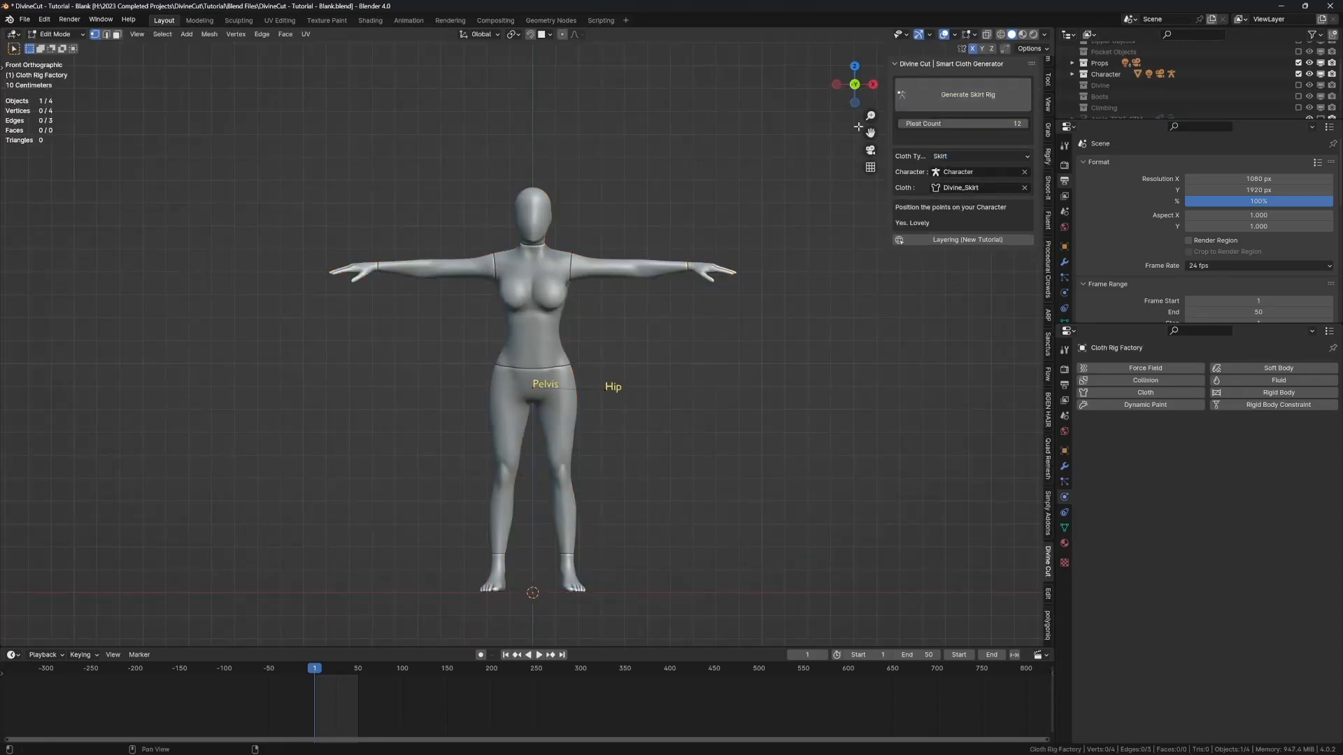
Select the Pelvis and Hip guide points to move them onto the waistline.
{"action": "left_click", "coordinate": [531, 387]}
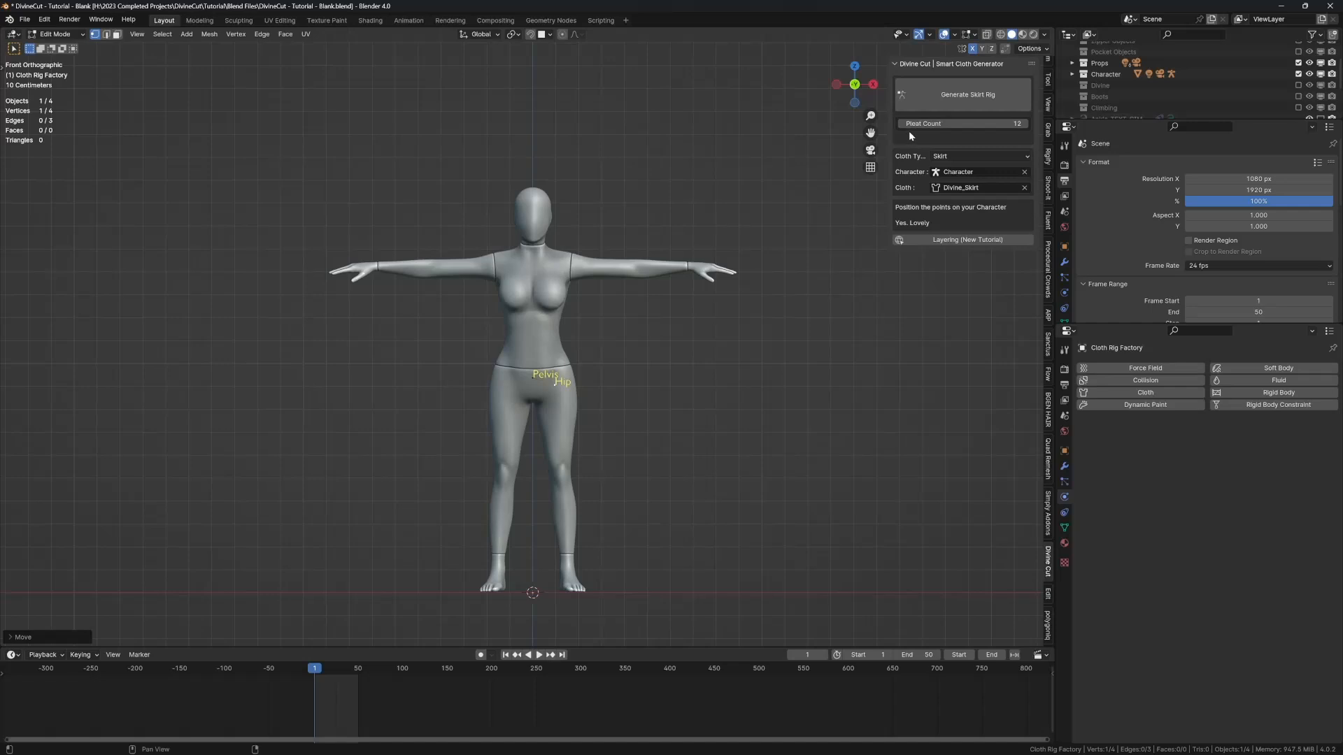
{"action": "mouse_move", "coordinate": [961, 126]}
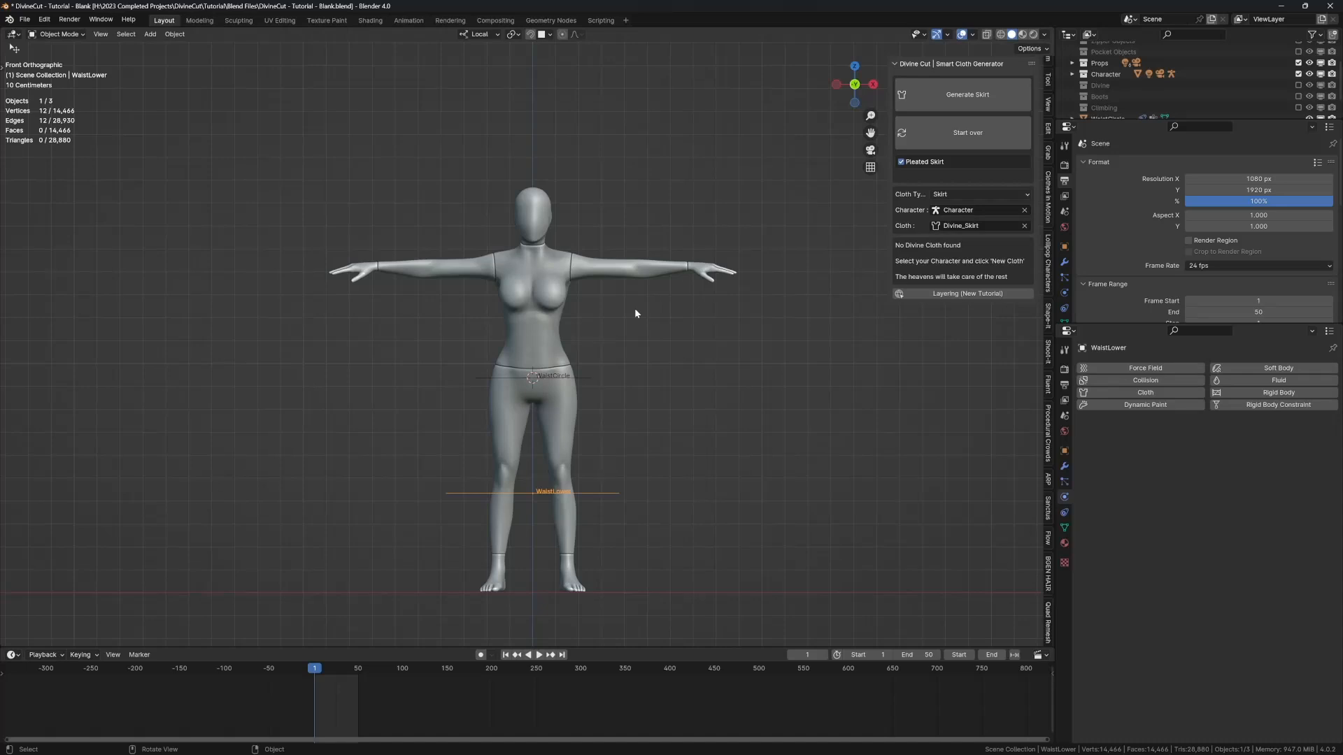
Generate a pleated skirt from the rig, then restart the skirt with New Cloth.
{"action": "left_click_drag", "start_coordinate": [552, 491], "coordinate": [553, 334]}
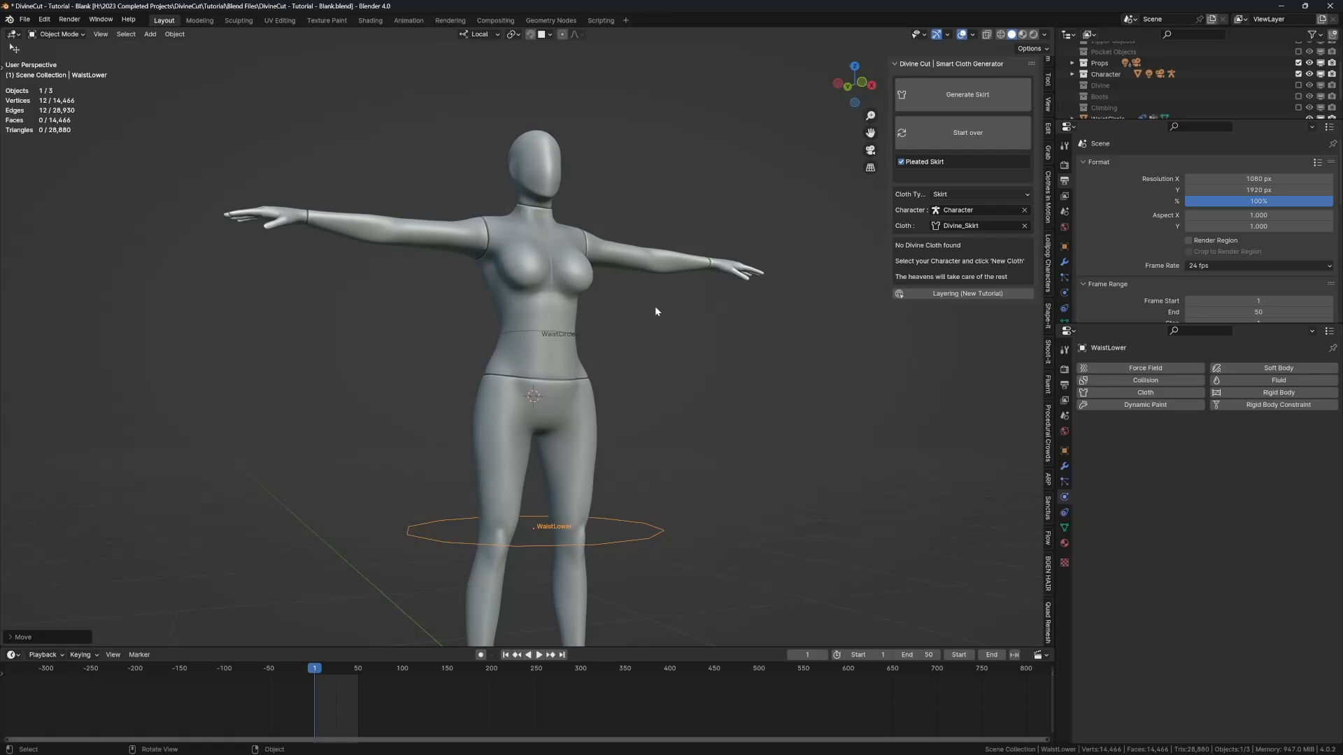
{"action": "left_click", "coordinate": [966, 93]}
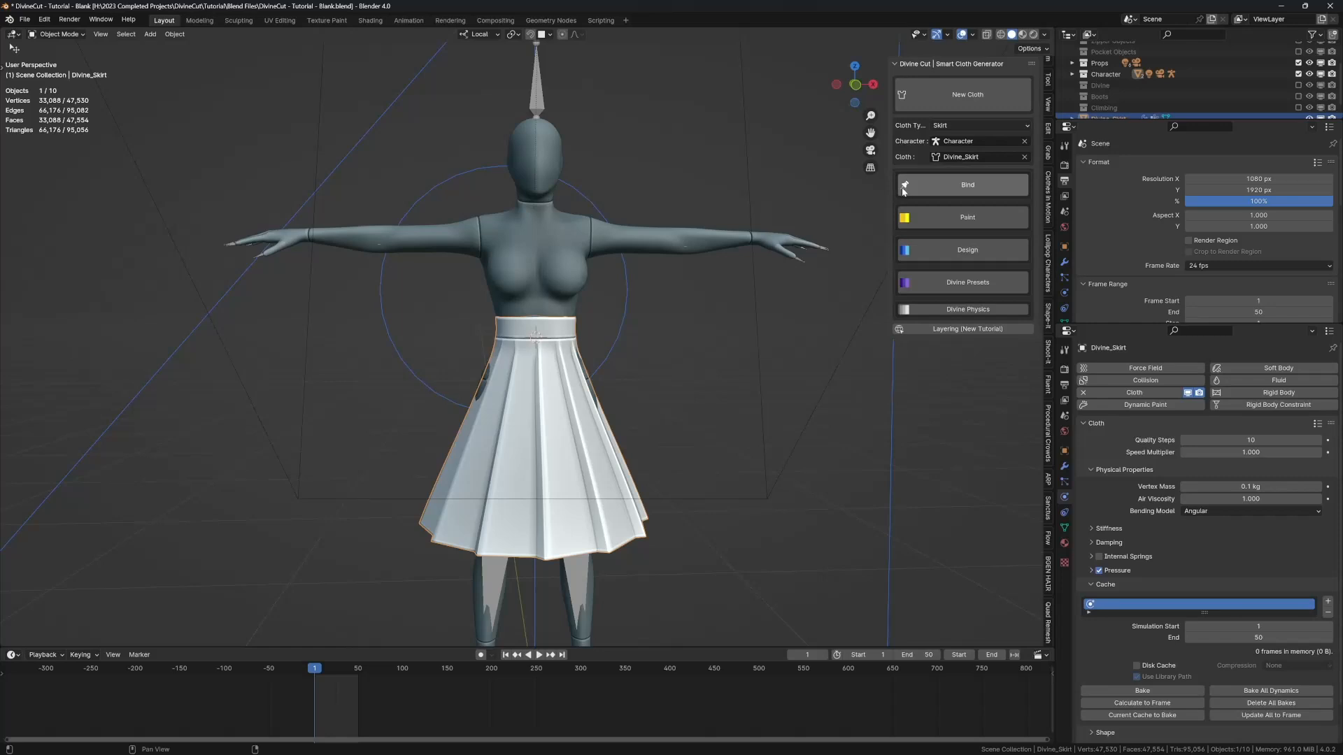
{"action": "left_click", "coordinate": [527, 654]}
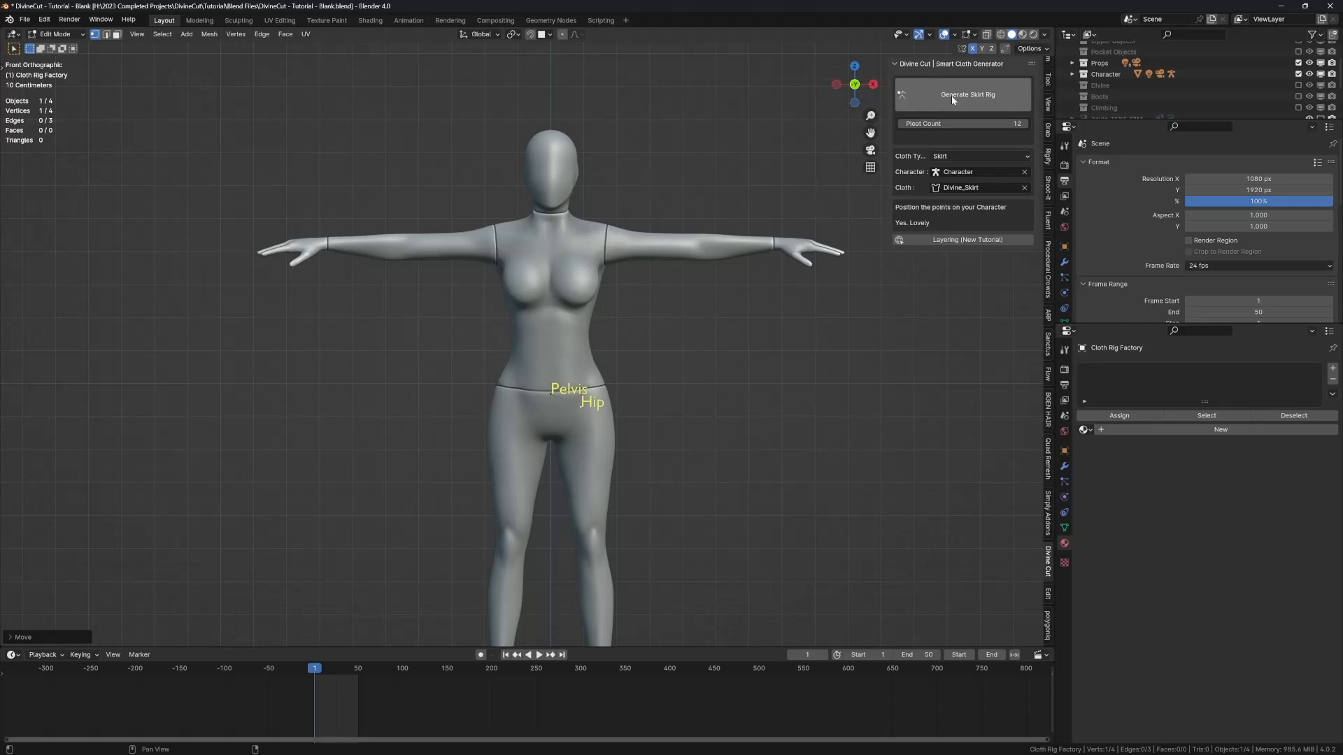
Regenerate the skirt rig and create a plain, non-pleated flared skirt, selecting it.
{"action": "left_click", "coordinate": [966, 94]}
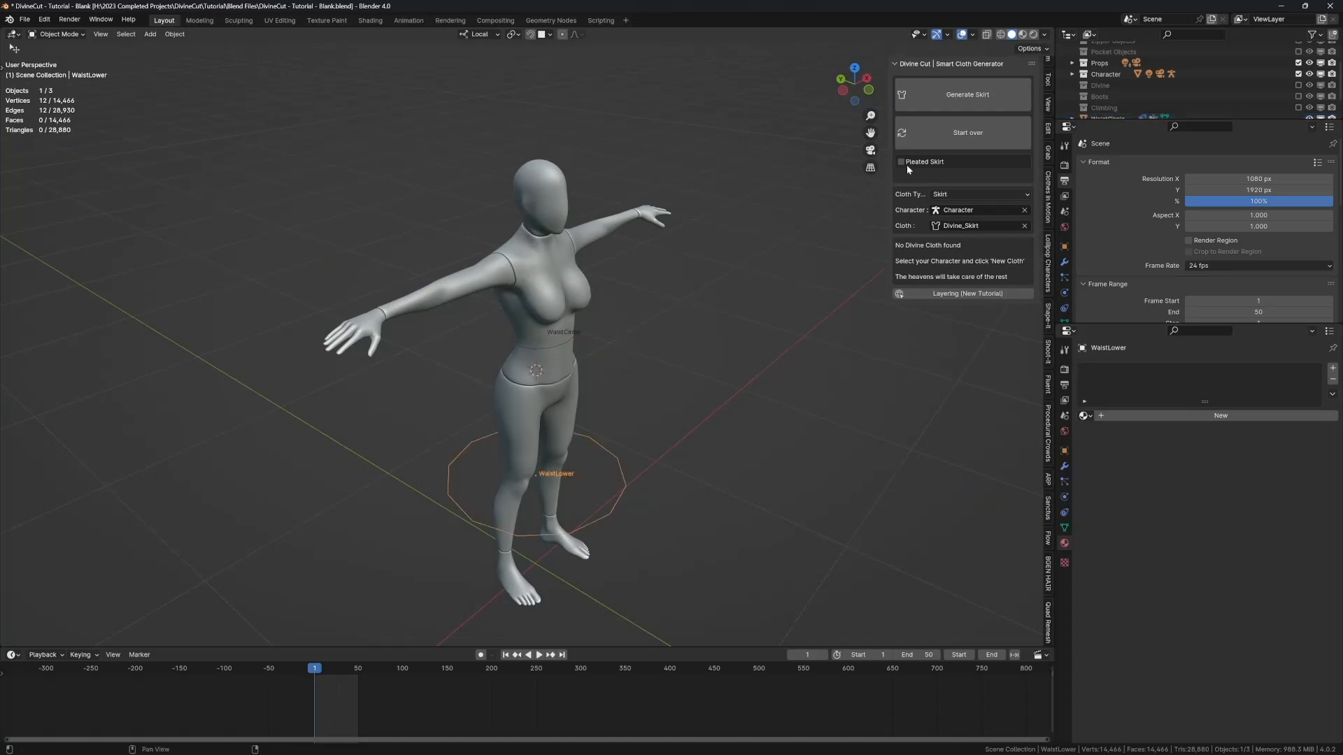
{"action": "left_click", "coordinate": [966, 94]}
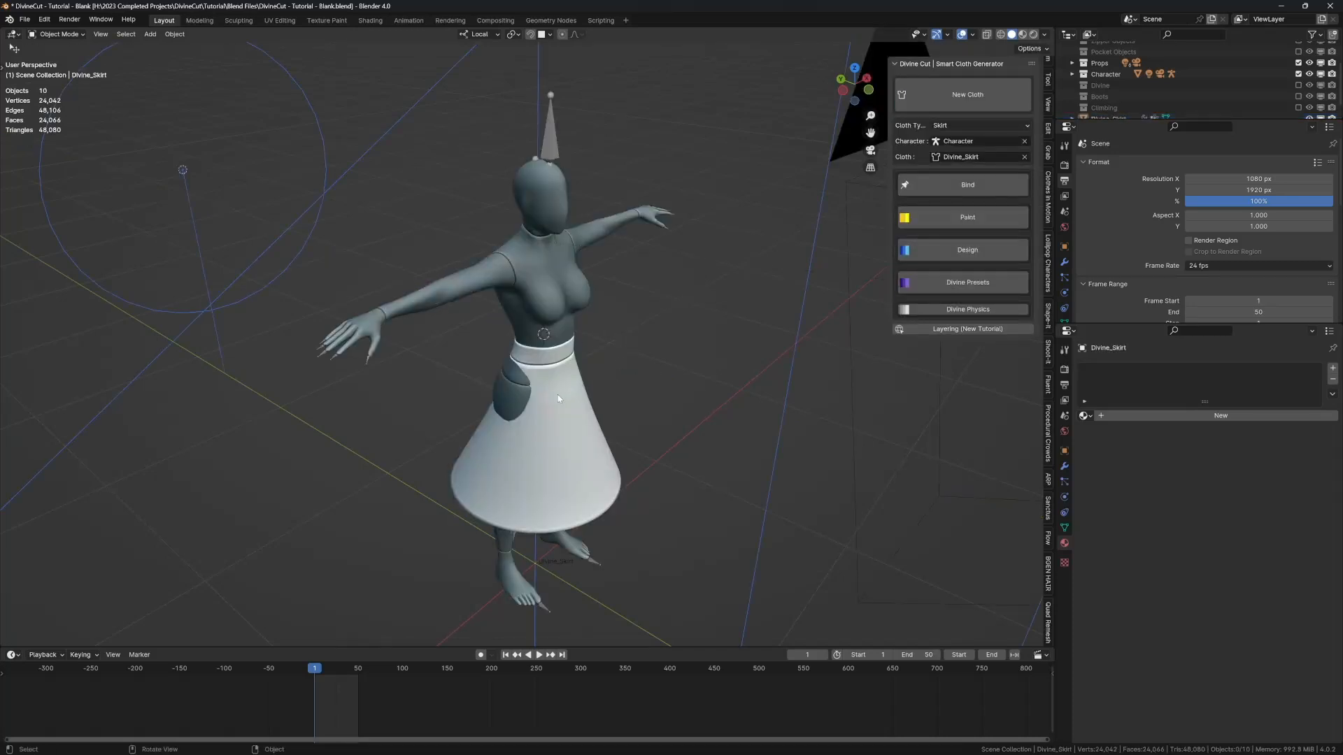
{"action": "left_click", "coordinate": [556, 399]}
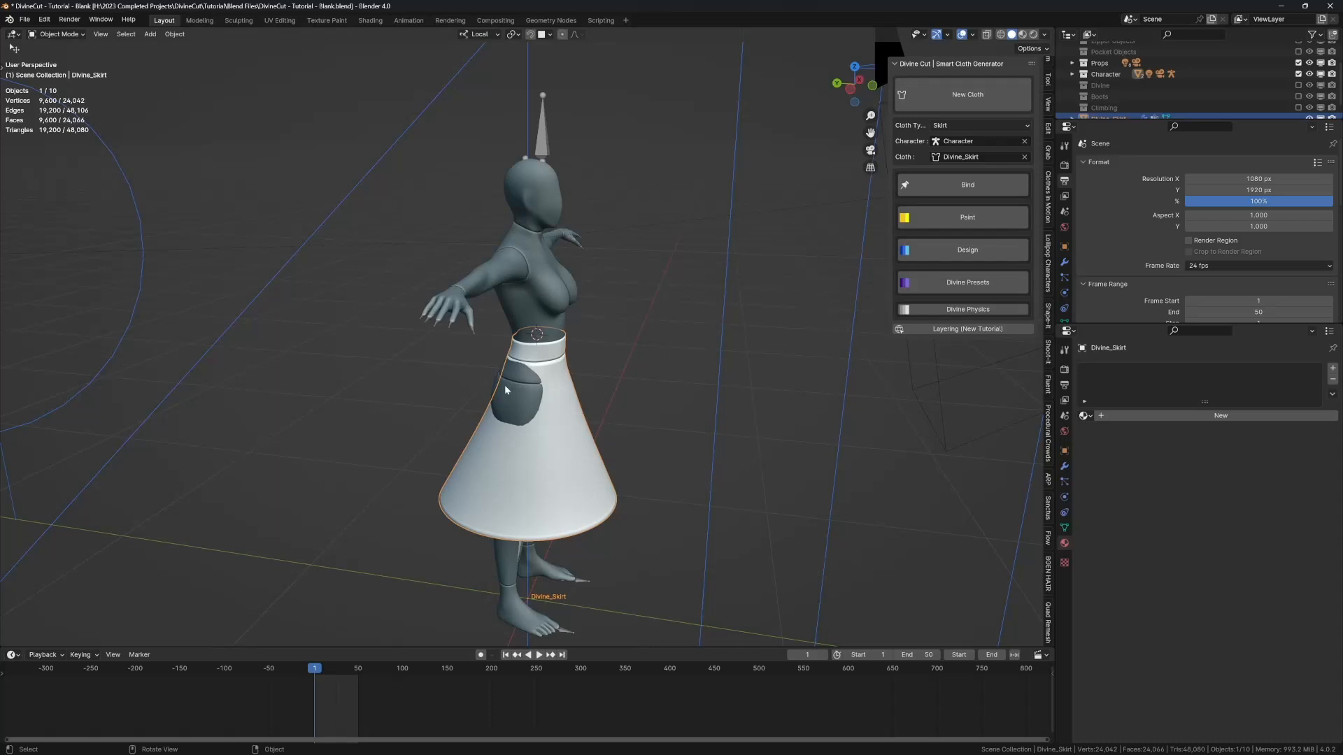
Set the skirt's cloth collision distance to 0.01 m and play the simulation.
{"action": "left_click", "coordinate": [323, 668]}
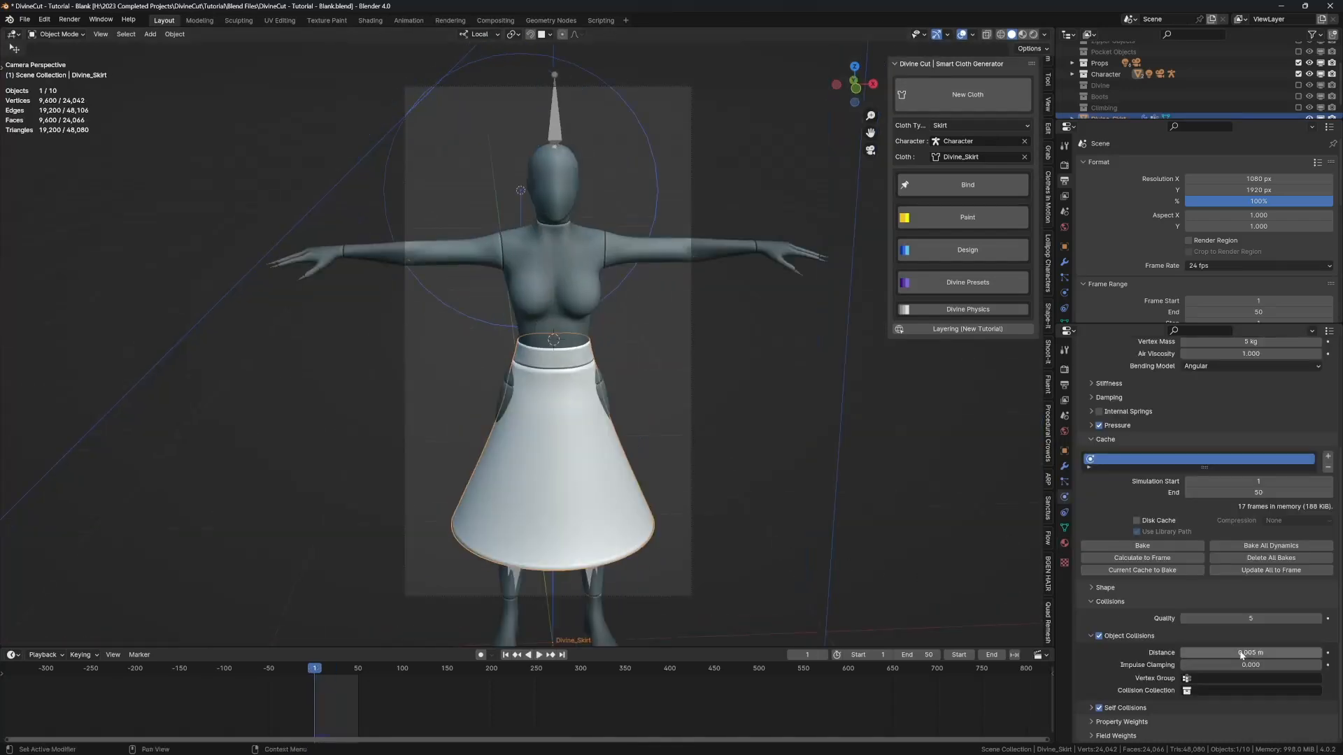
{"action": "left_click", "coordinate": [1250, 653]}
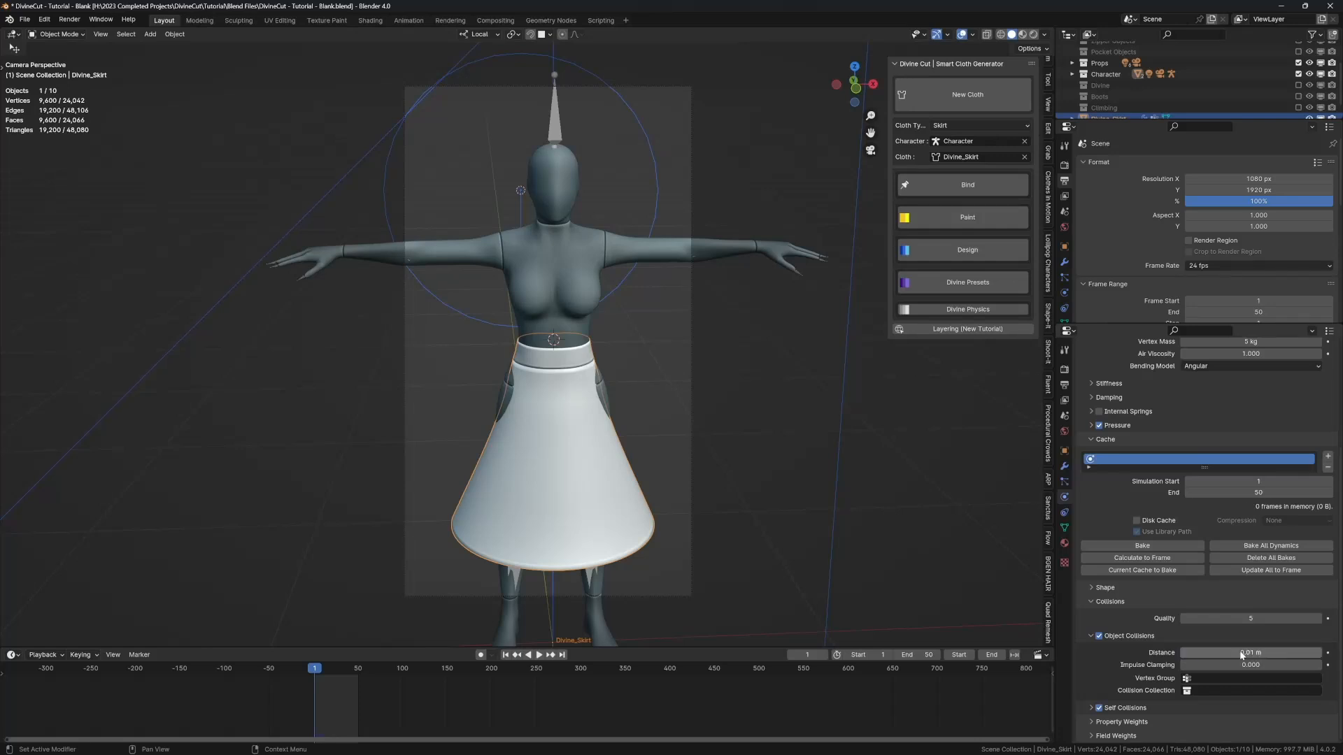
{"action": "left_click", "coordinate": [525, 655]}
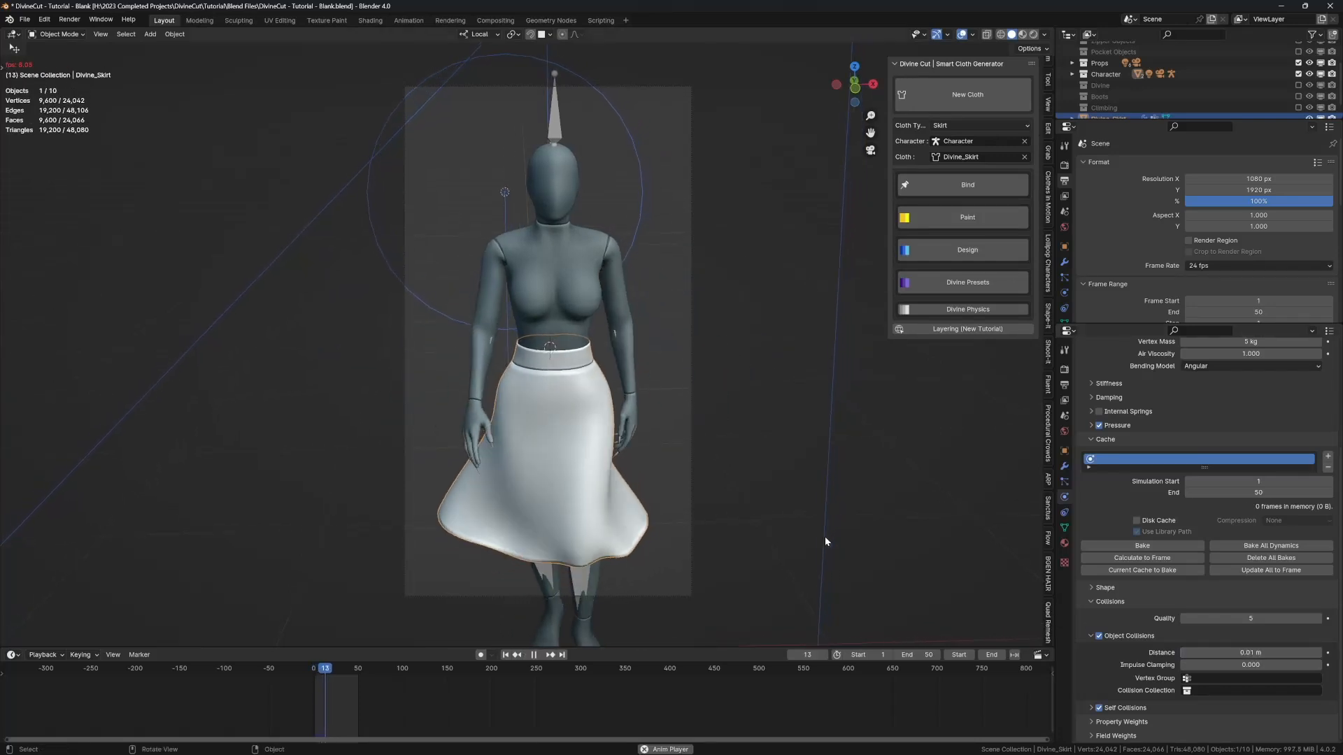